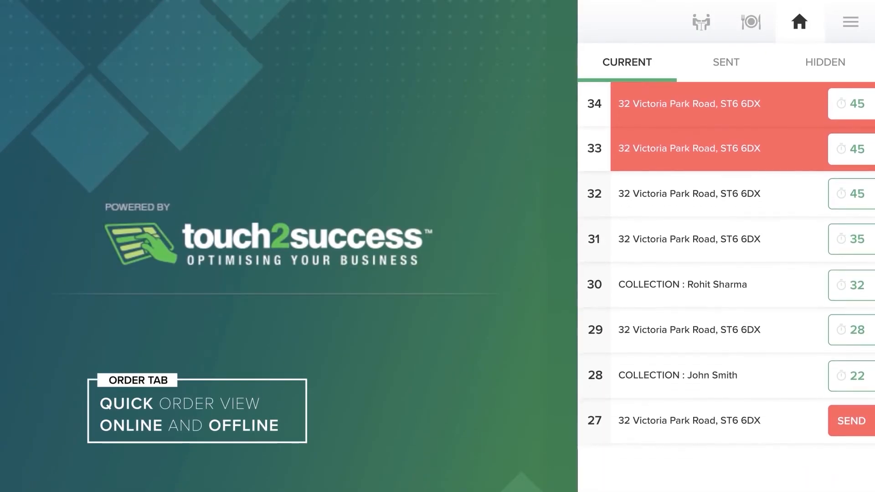
Start a new order from the Current orders list to bring up the order-type chooser
{"action": "left_click", "coordinate": [750, 22]}
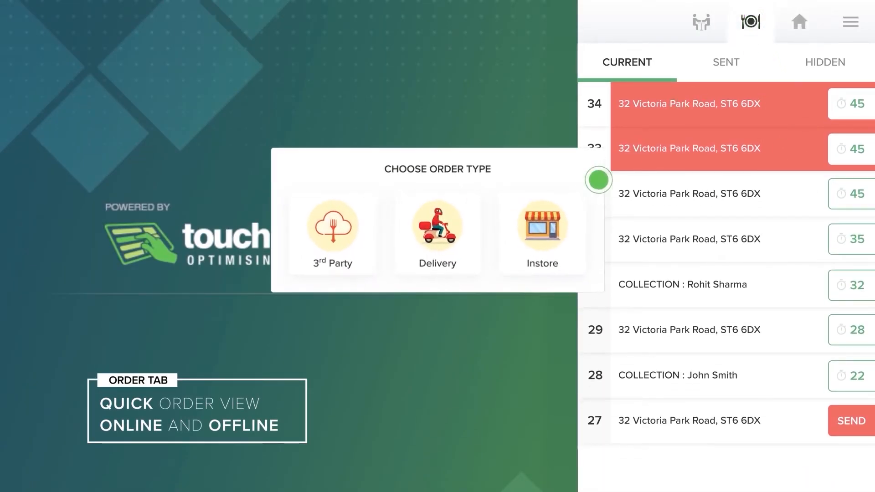
Make the new order a delivery and add a 9" Margherita pizza
{"action": "left_click", "coordinate": [437, 229]}
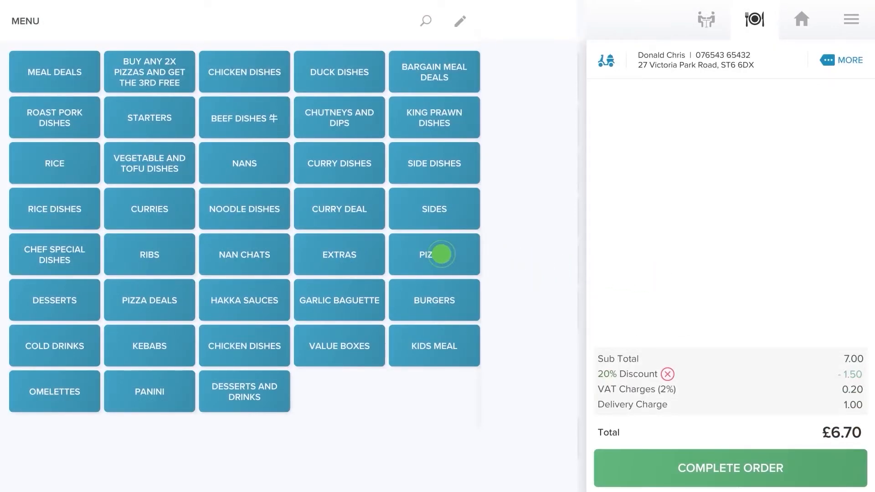
{"action": "left_click", "coordinate": [433, 253]}
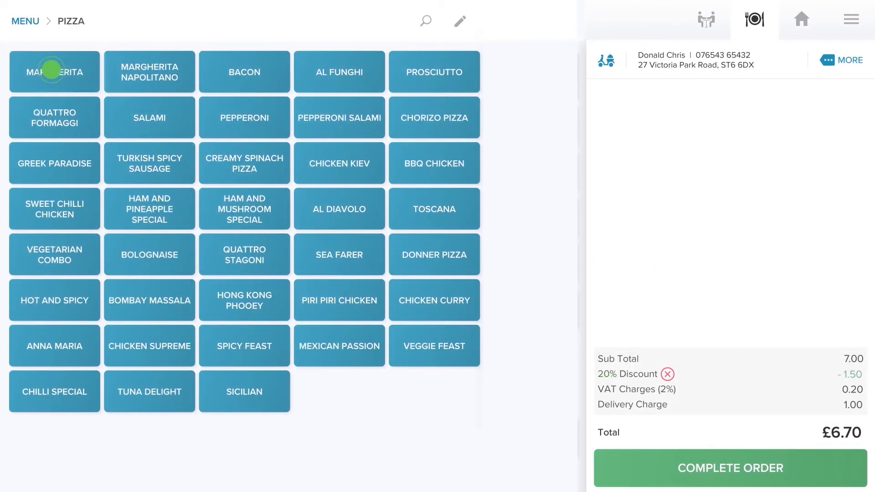
{"action": "left_click", "coordinate": [54, 72]}
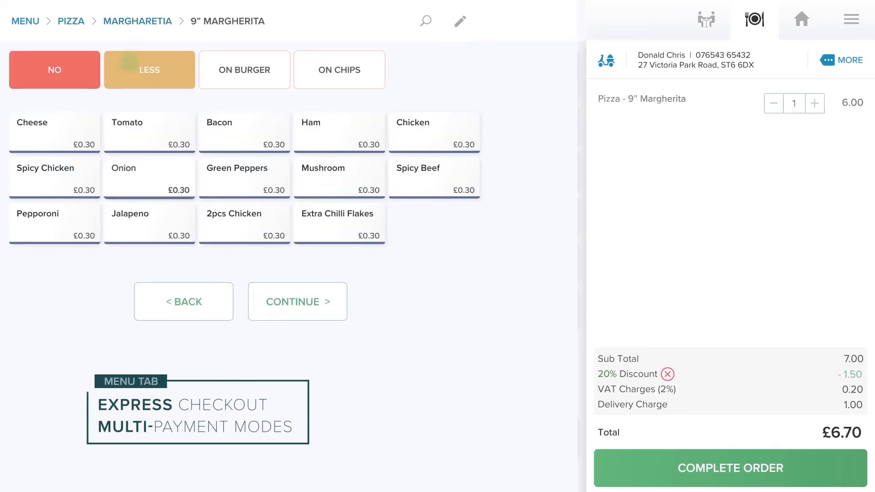
Top the Margherita with onion and mushroom, then complete the order
{"action": "left_click", "coordinate": [149, 177]}
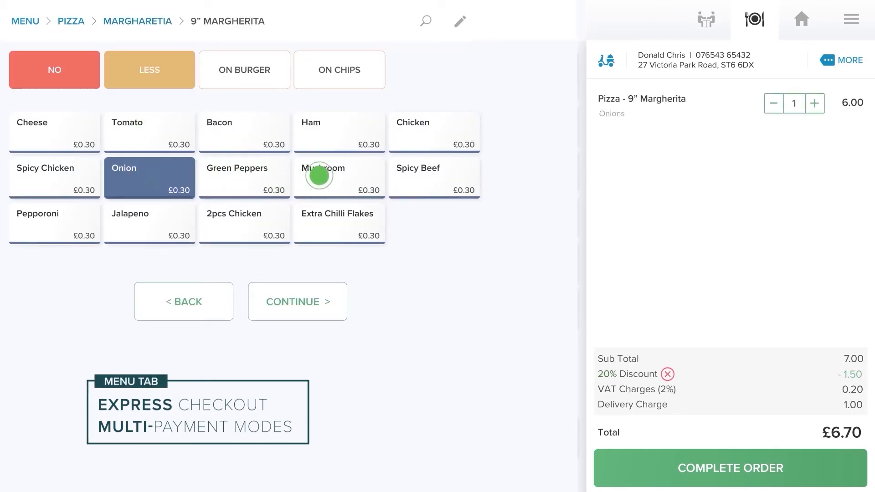
{"action": "left_click", "coordinate": [339, 177]}
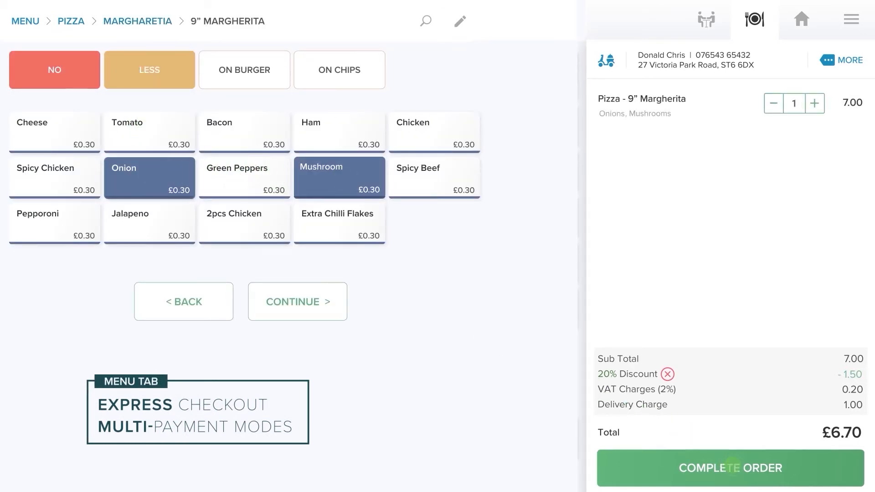
{"action": "left_click", "coordinate": [705, 21]}
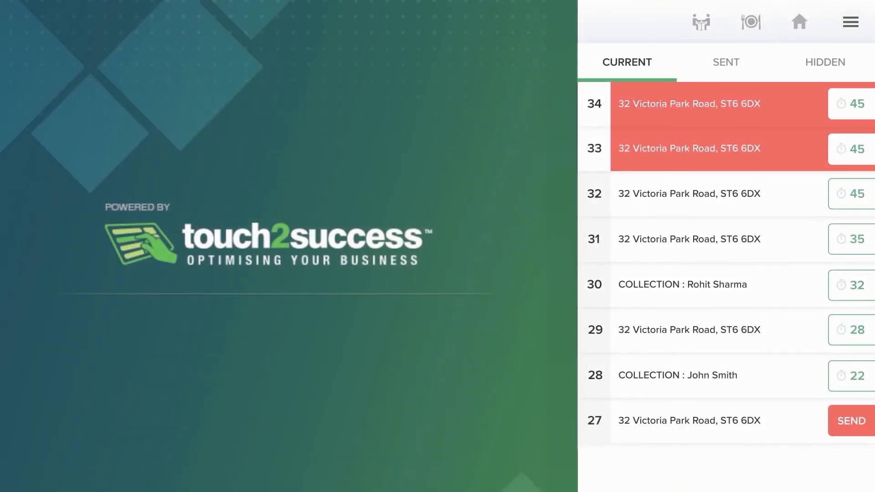
Open the hamburger Settings menu showing store, delivery and loyalty options
{"action": "left_click", "coordinate": [850, 22]}
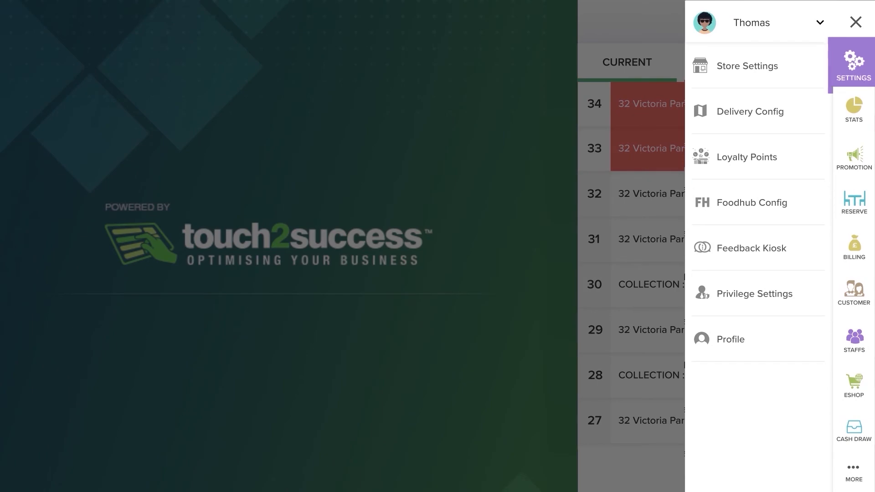